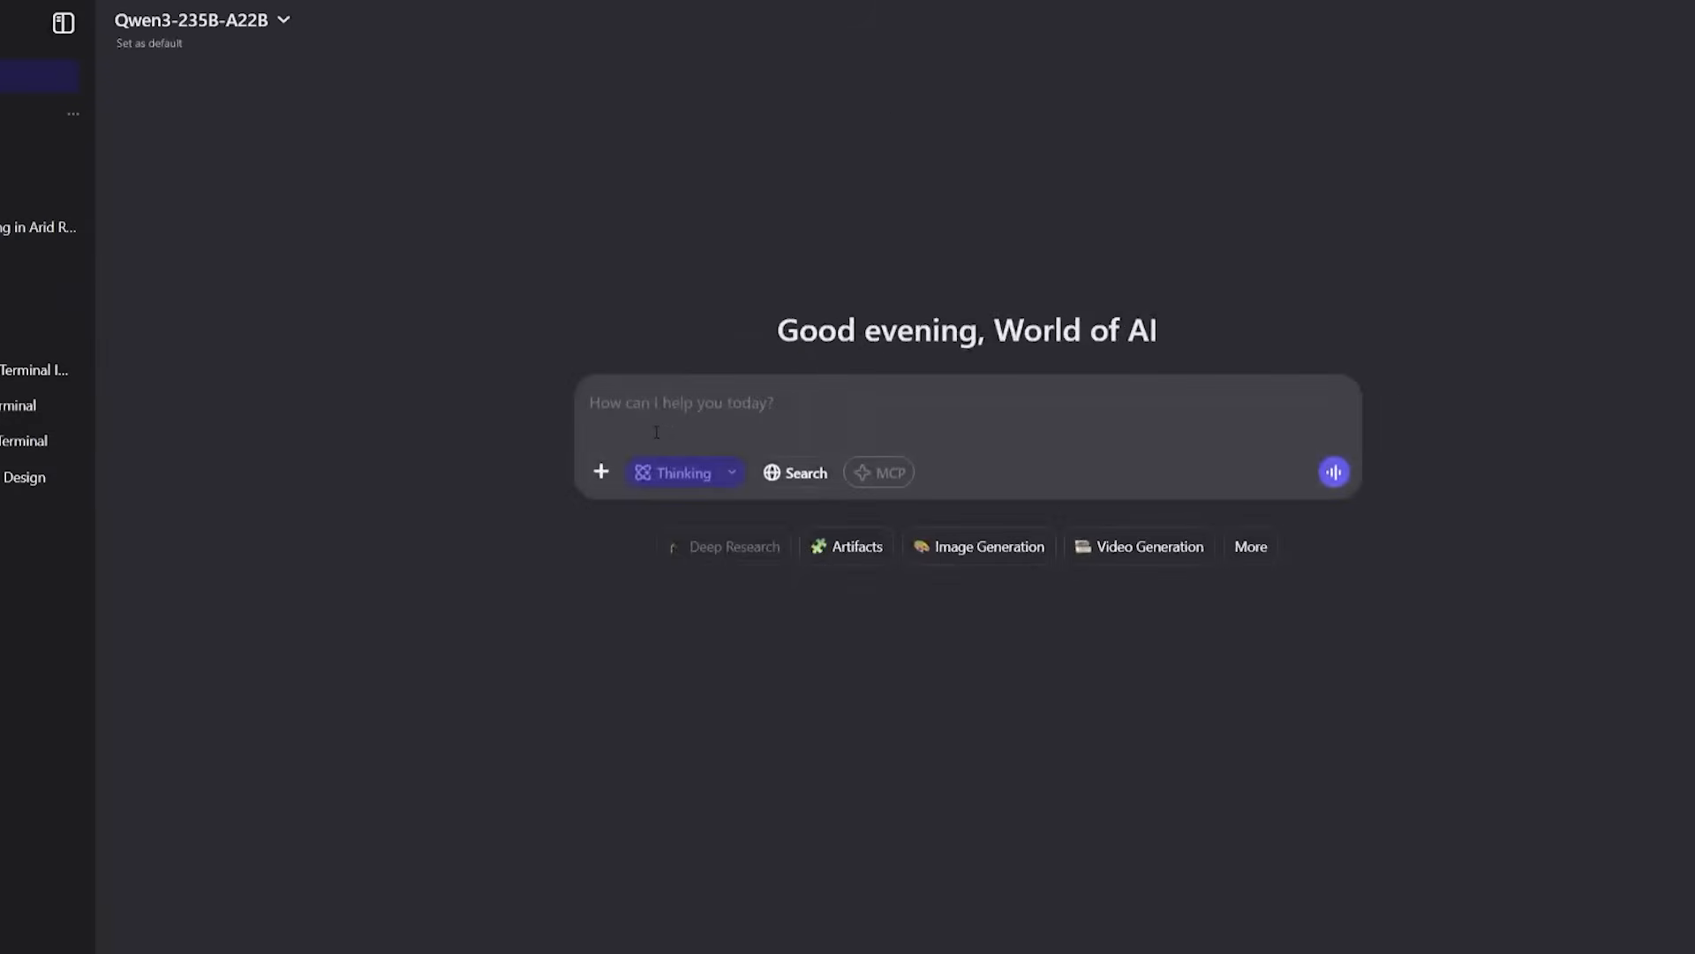
mouse_move(894, 497)
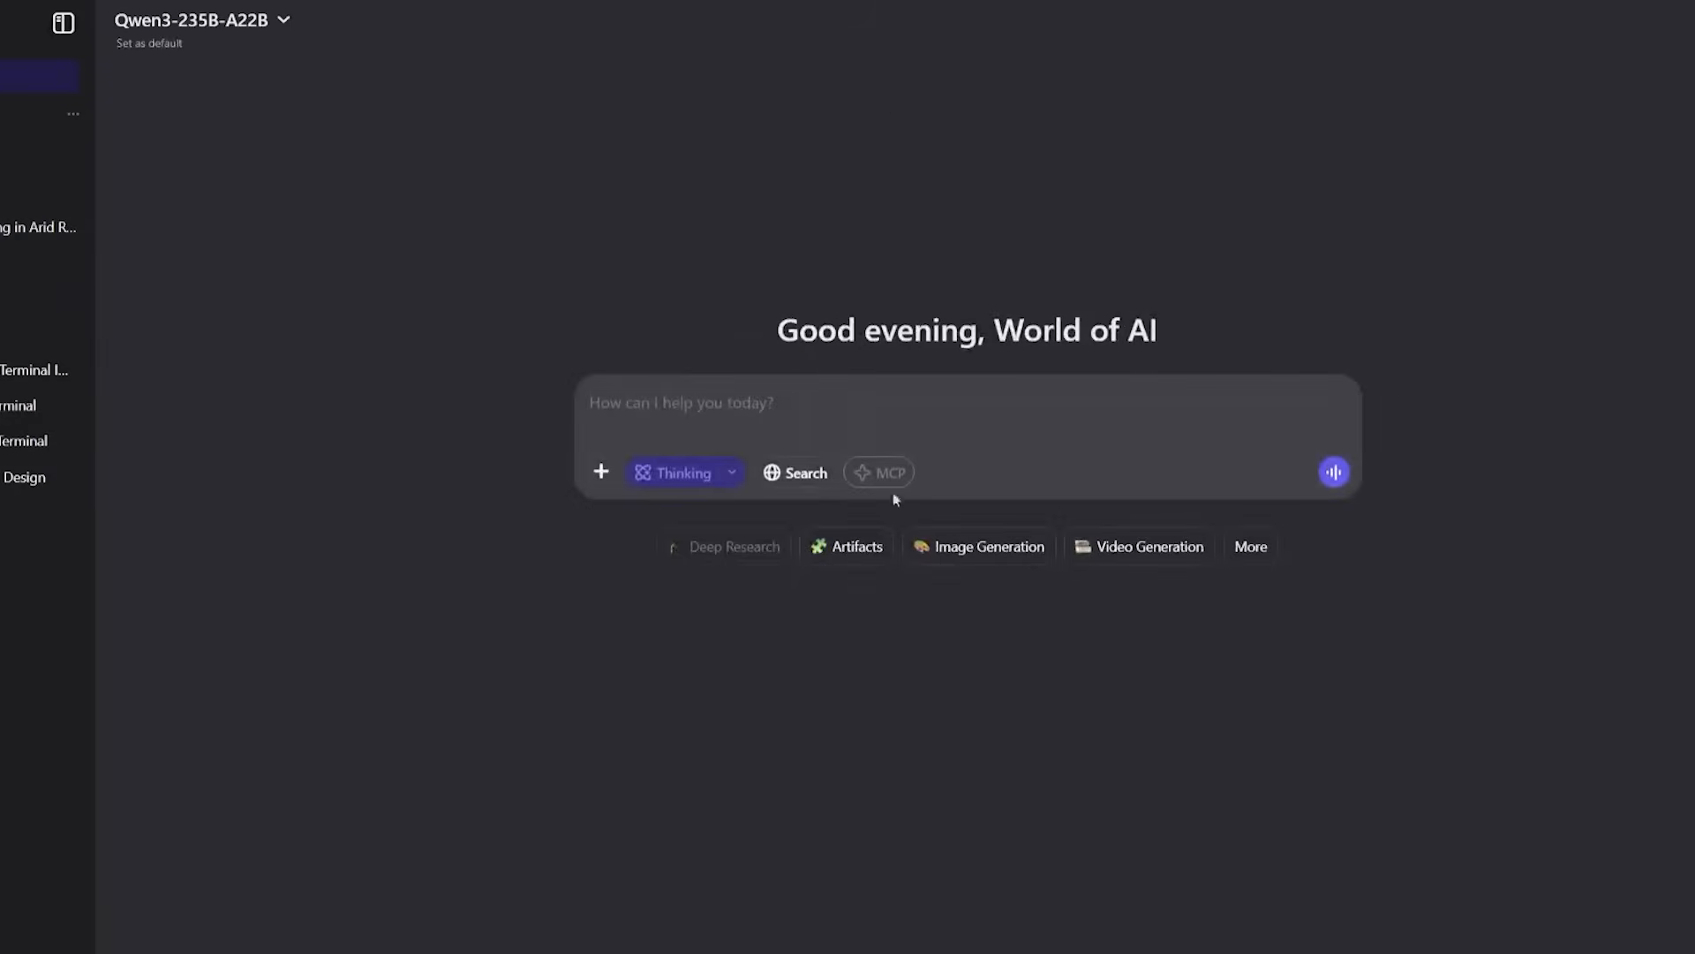
Step: Send the Alice/Ben/Carla/David/Eva detective puzzle to Qwen3-235B-A22B with Thinking enabled
left_click(1333, 471)
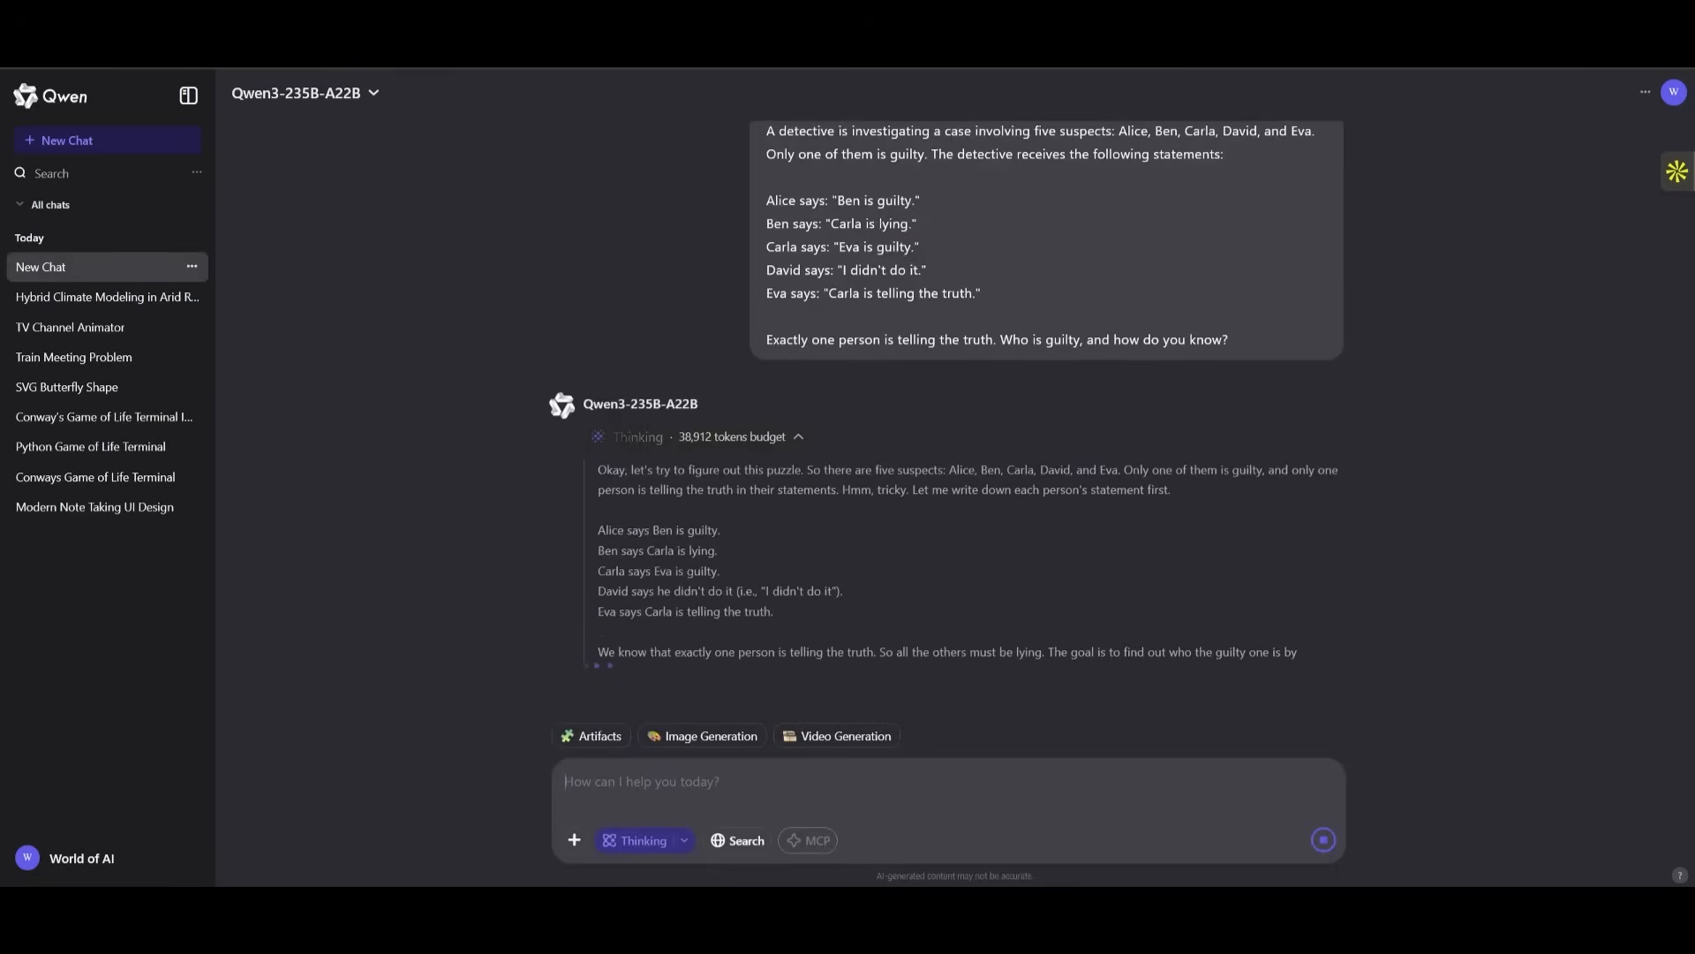
Step: Scroll the Thinking panel to follow the reasoning into Case 1 testing Alice as guilty
scroll("down", 3)
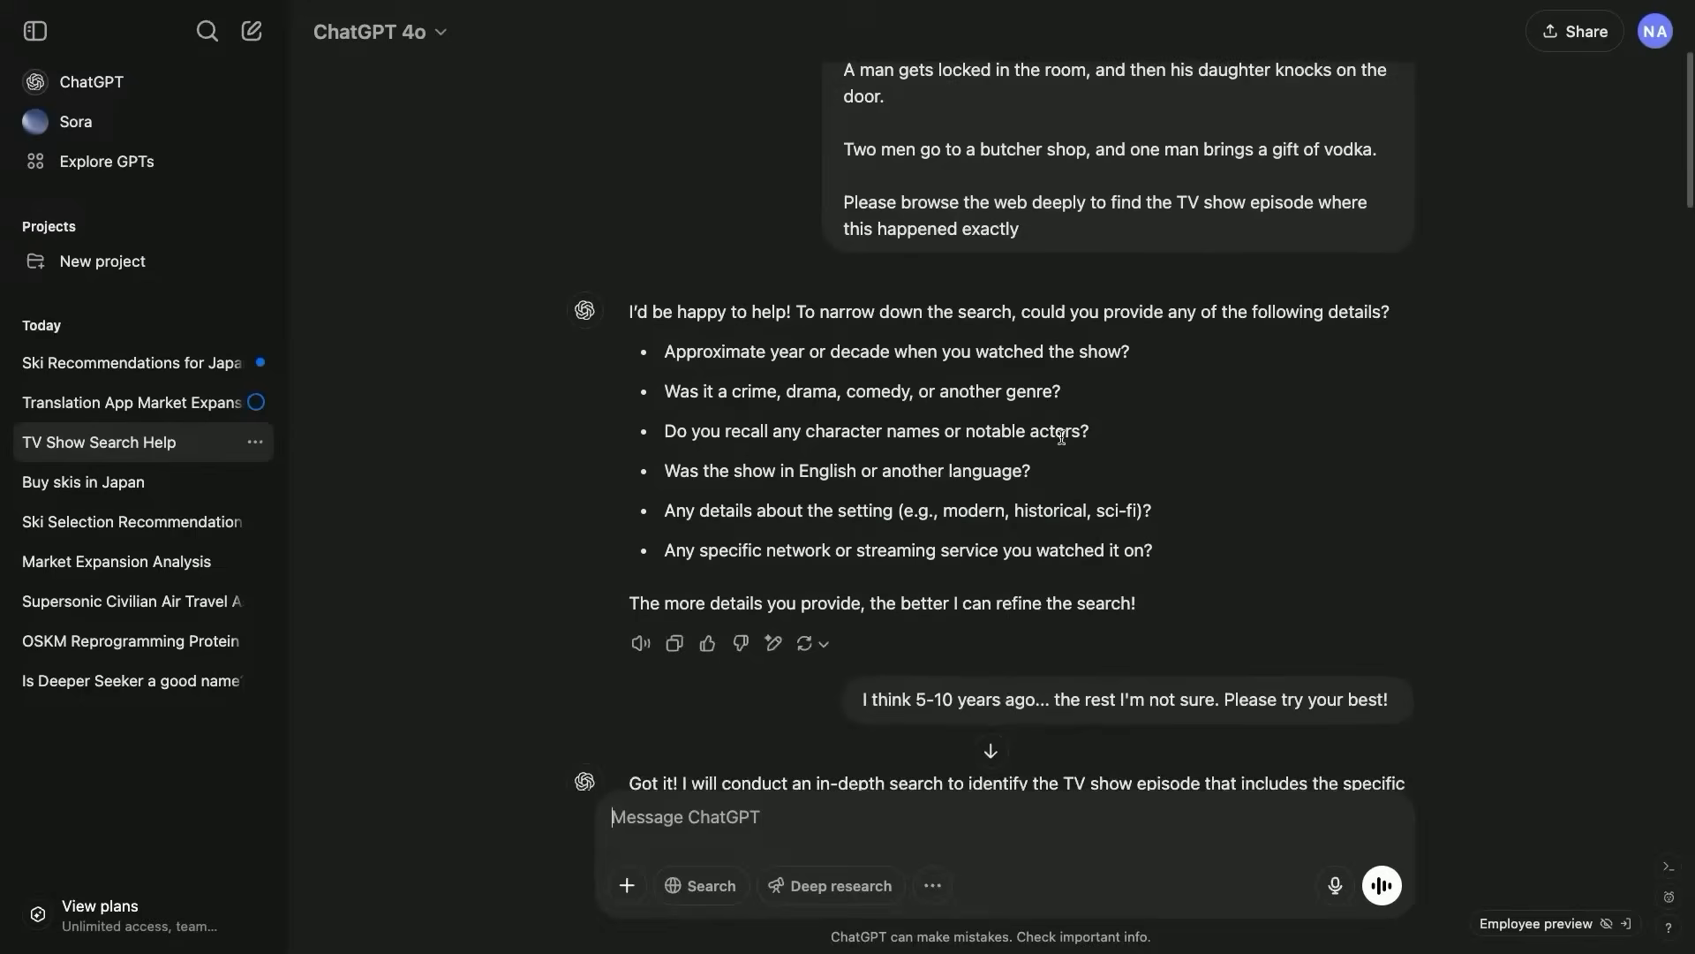
scroll("down", 3)
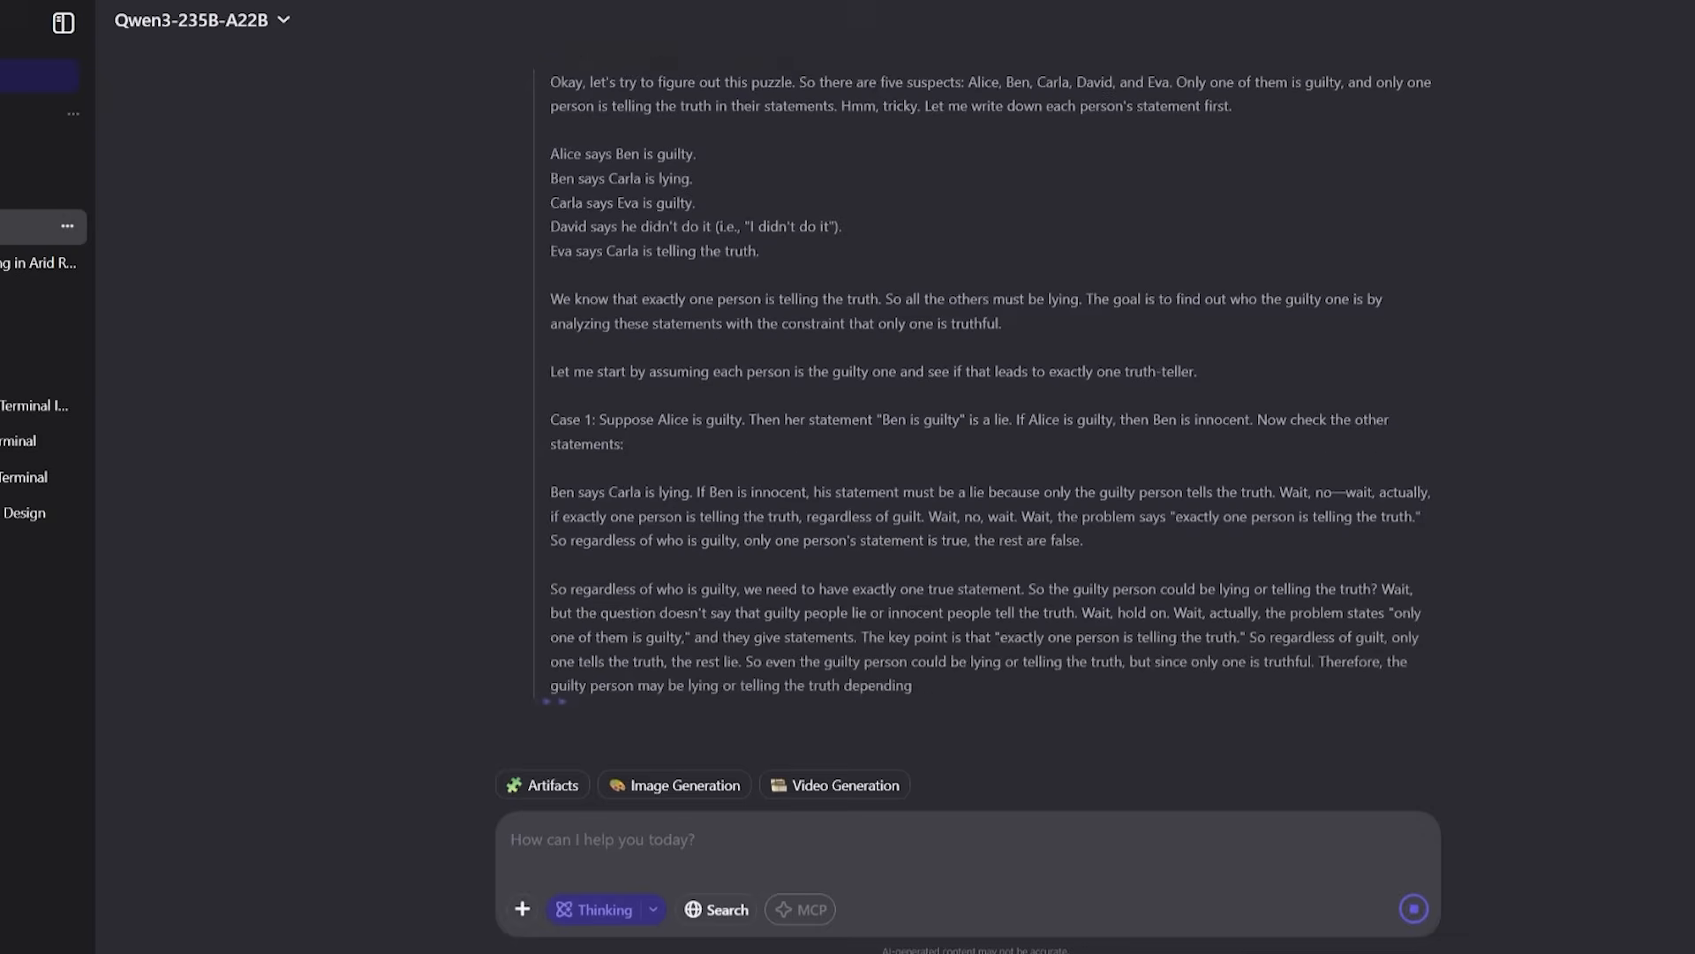
scroll("down", 3)
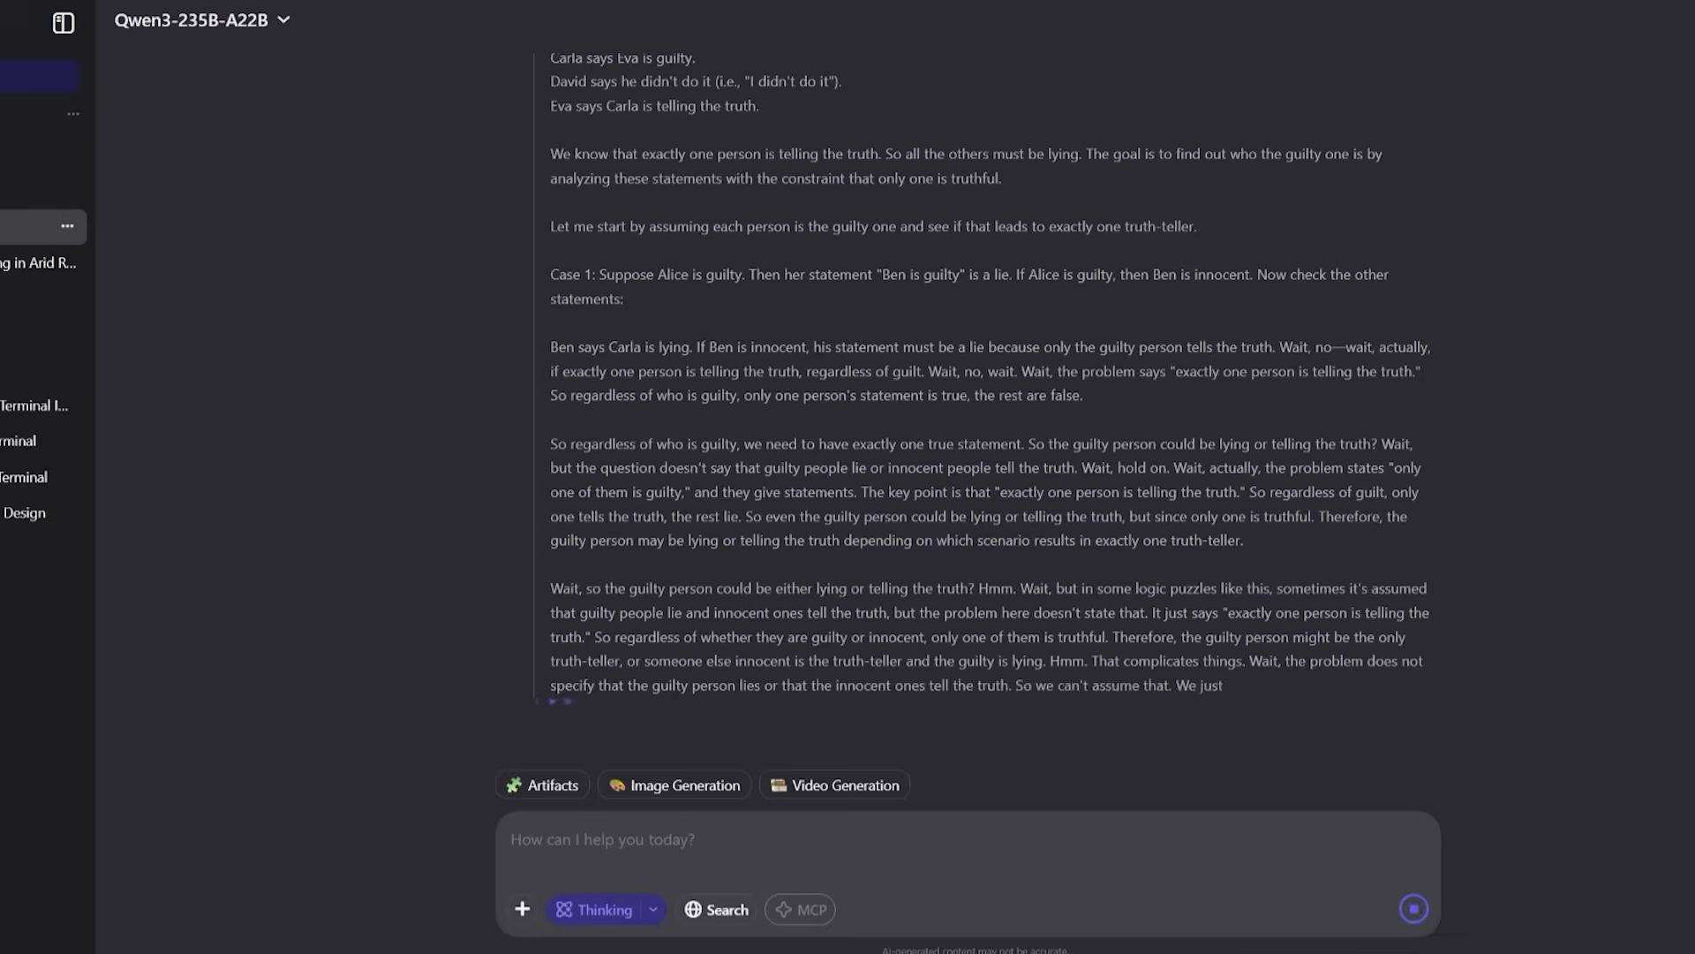